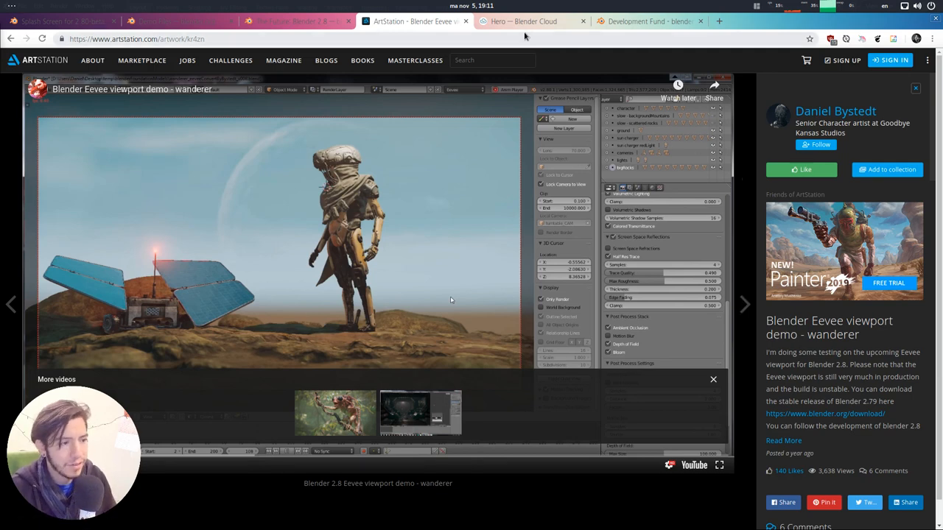
- Switch to the Blender Cloud page for Hero, the Grease Pencil short film
left_click(531, 20)
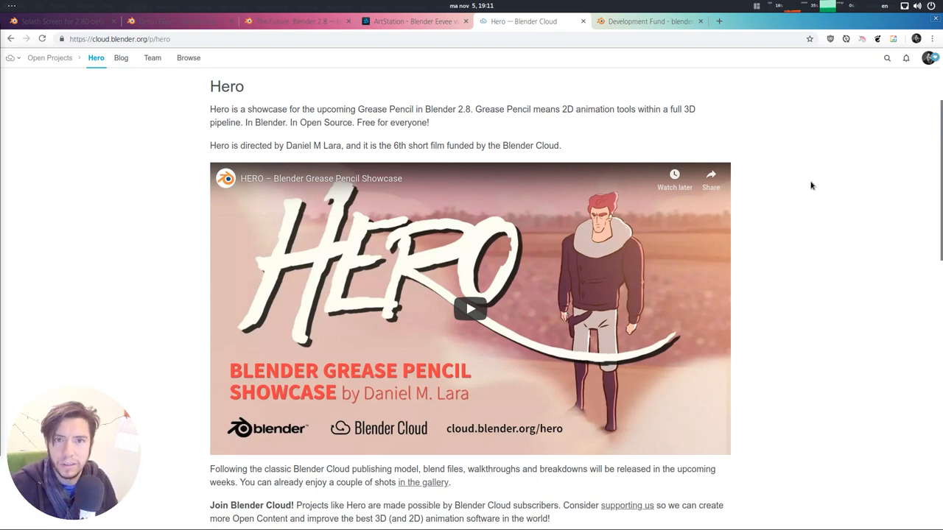
mouse_move(809, 192)
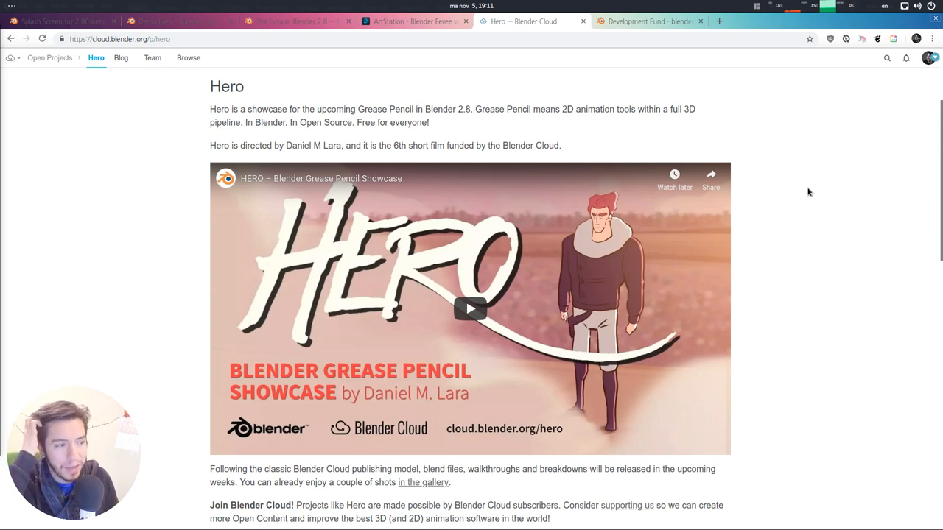
mouse_move(649, 21)
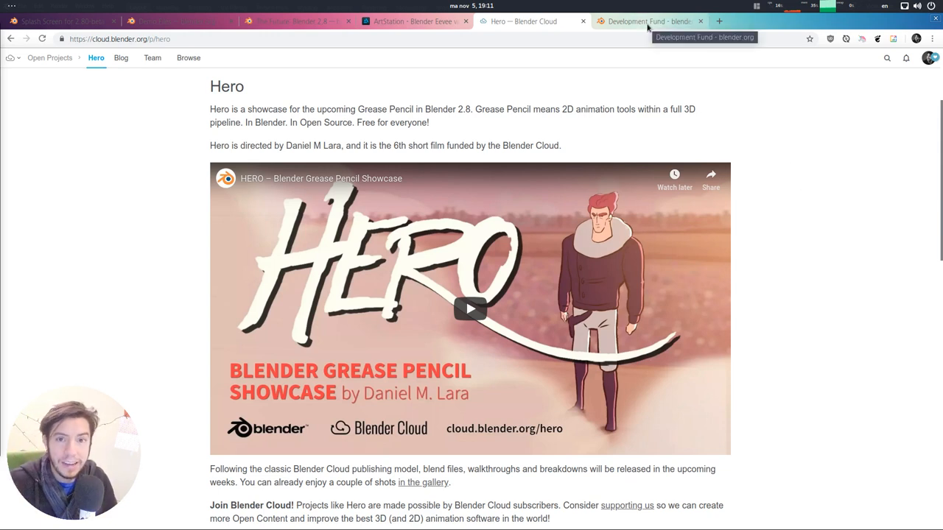
mouse_move(840, 130)
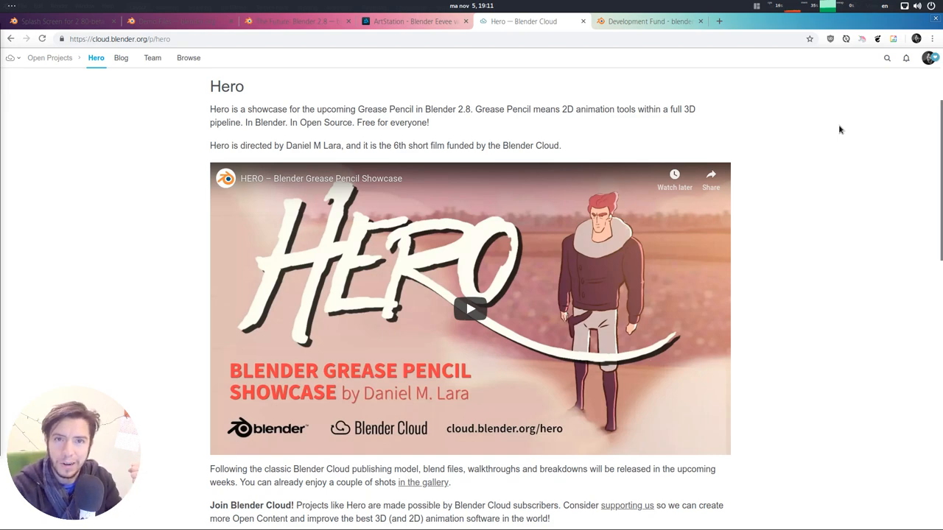
- View the Blender Development Fund page, then the 2.80-beta splash screen thread
left_click(649, 21)
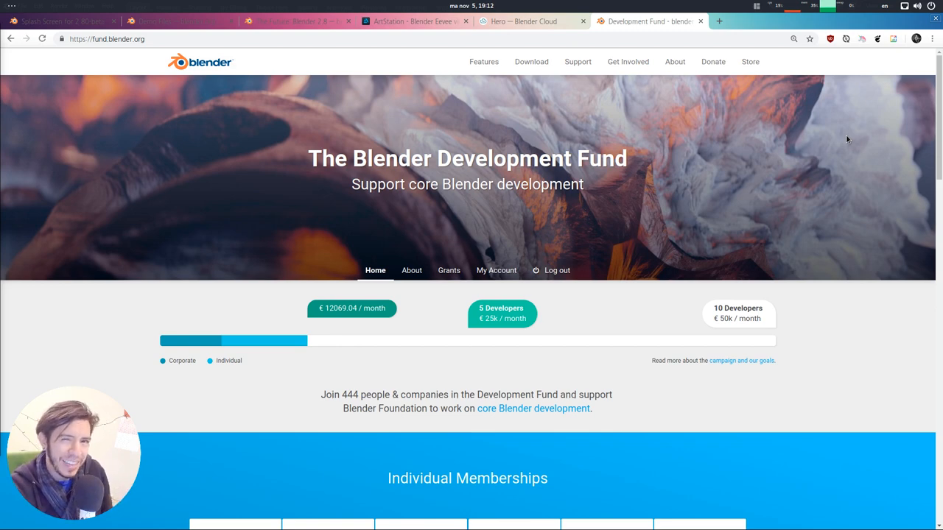
left_click(63, 21)
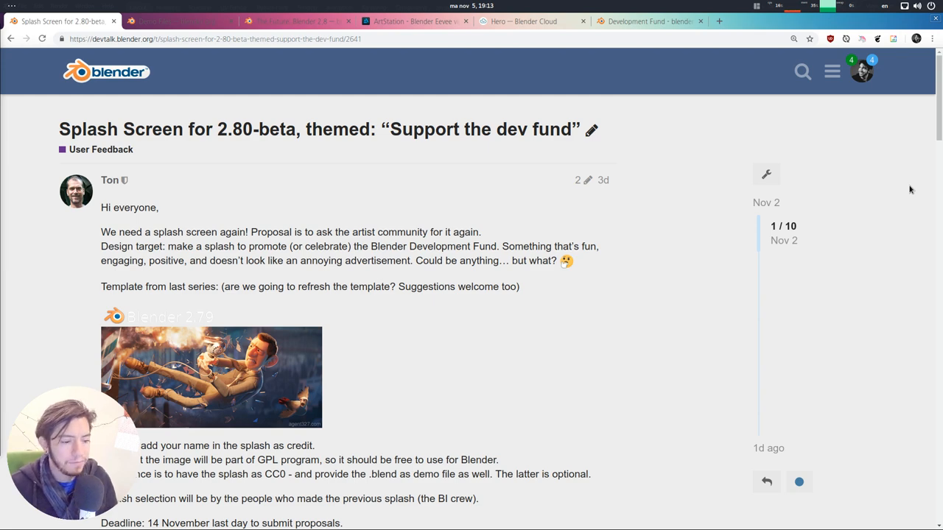
- Scroll into Ton's post showing the splash template image and submission rules
scroll("down", 3)
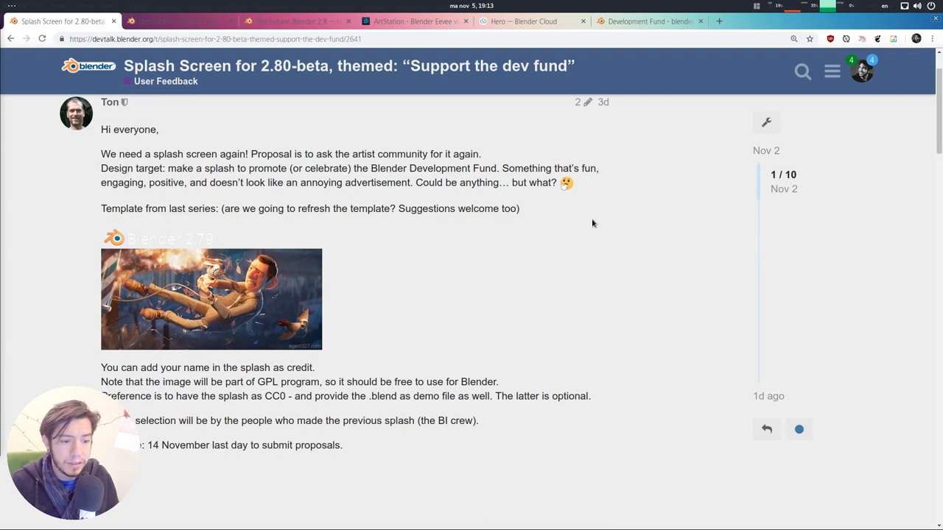
mouse_move(536, 239)
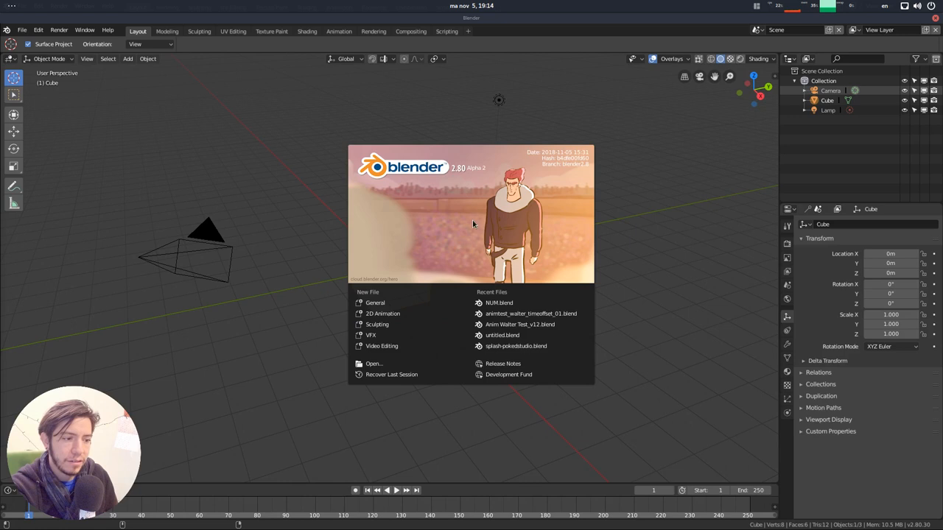
mouse_move(496, 193)
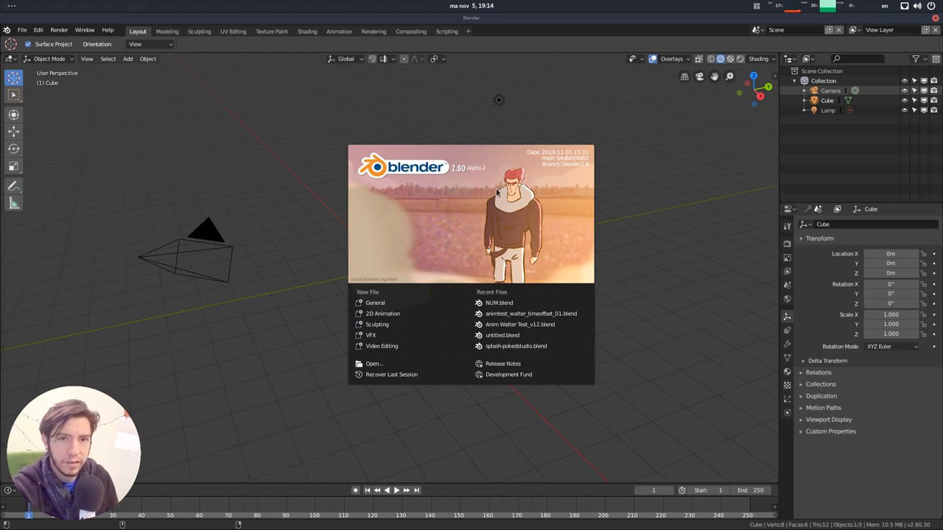
- Leave Blender's Hero splash screen and return to the devtalk thread
left_click(585, 214)
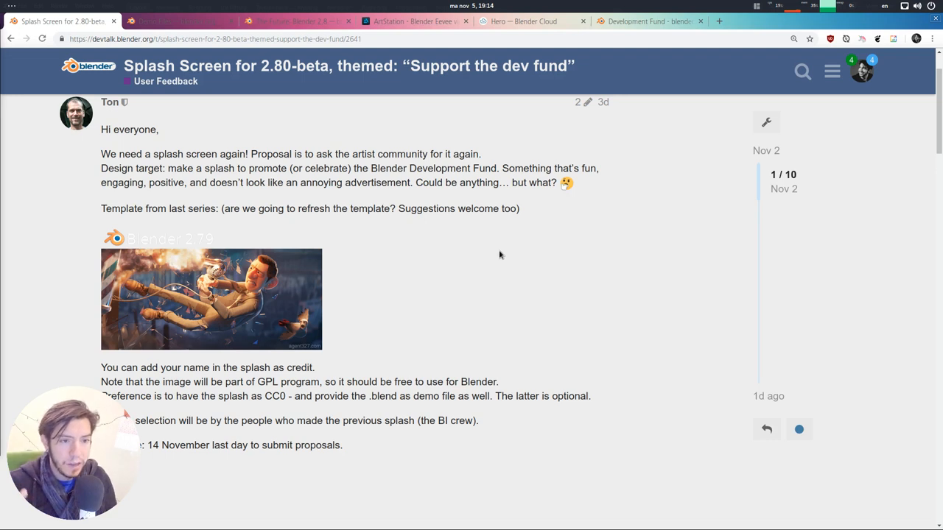
mouse_move(446, 251)
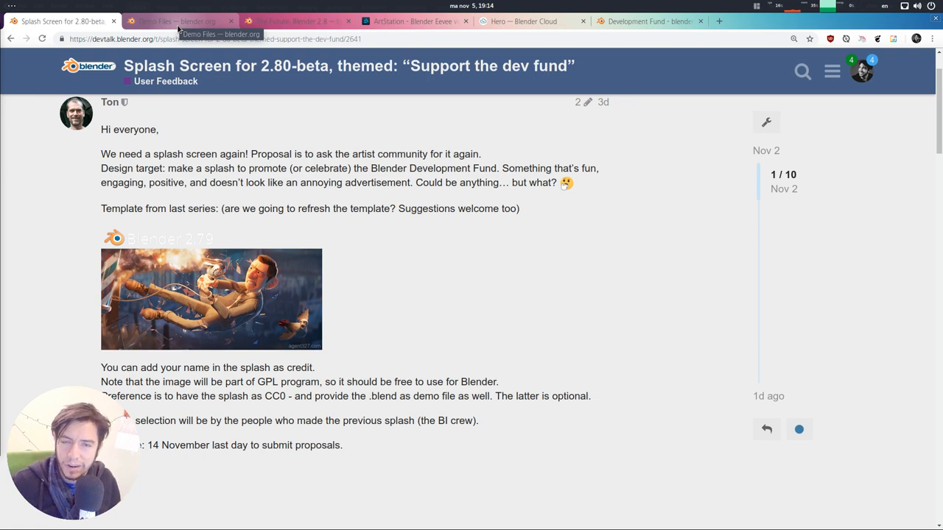
- Show the Demo Files page with the 2.79, 2.78 and 2.74 splash entries
left_click(174, 20)
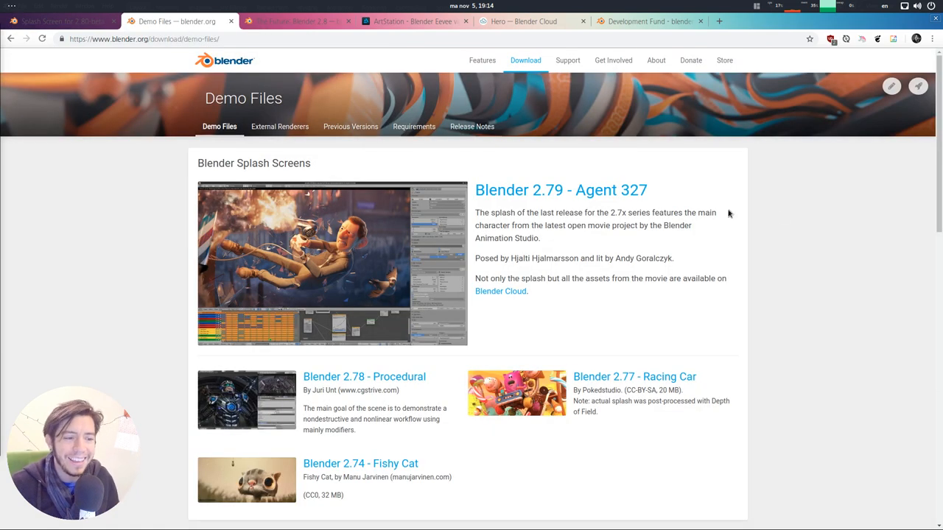
mouse_move(838, 248)
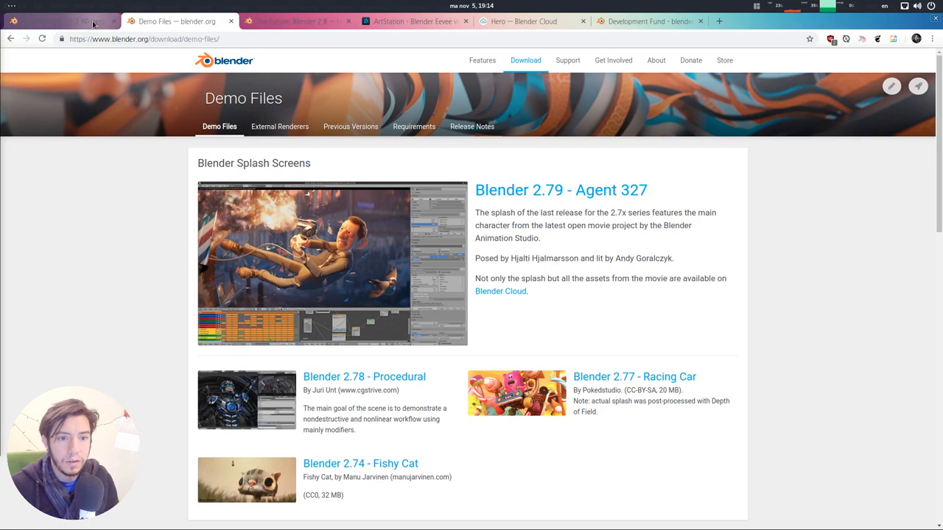
- Reopen the 2.80-beta splash thread and scroll through Ton's submission rules
left_click(58, 20)
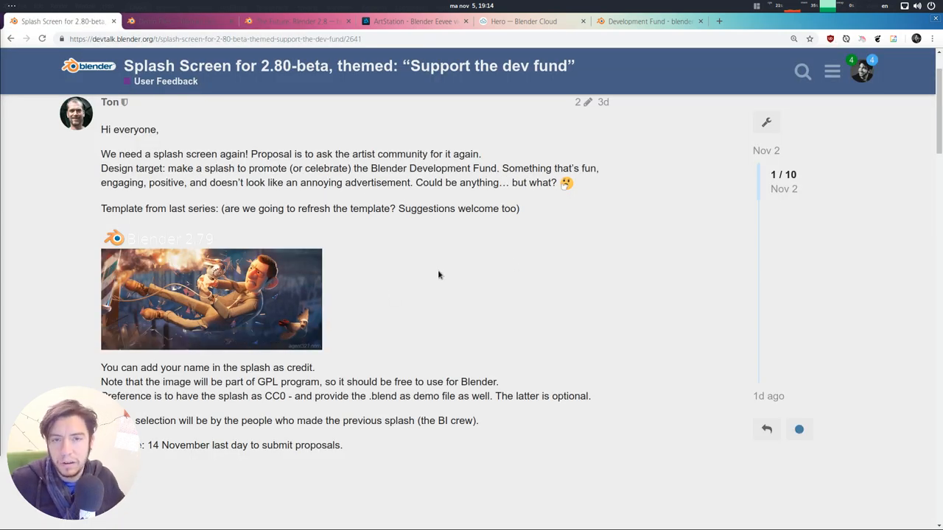
mouse_move(417, 250)
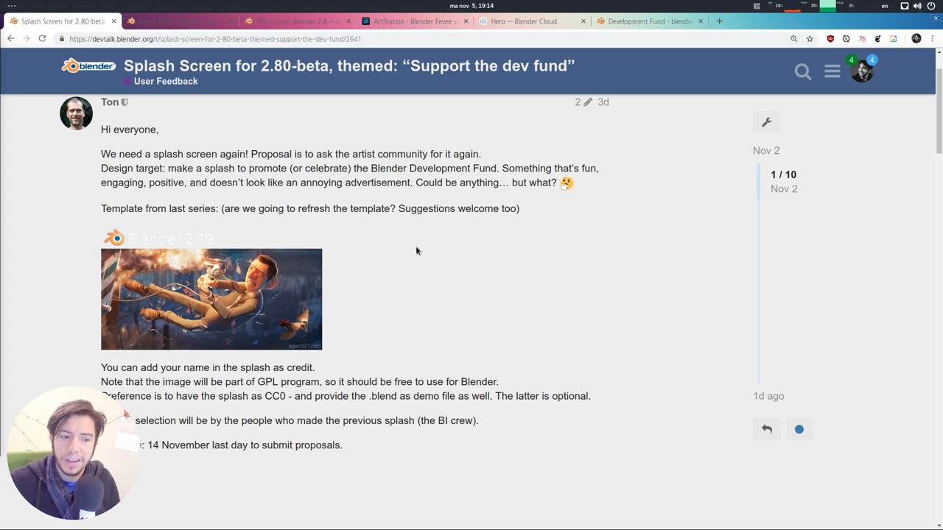
scroll("down", 3)
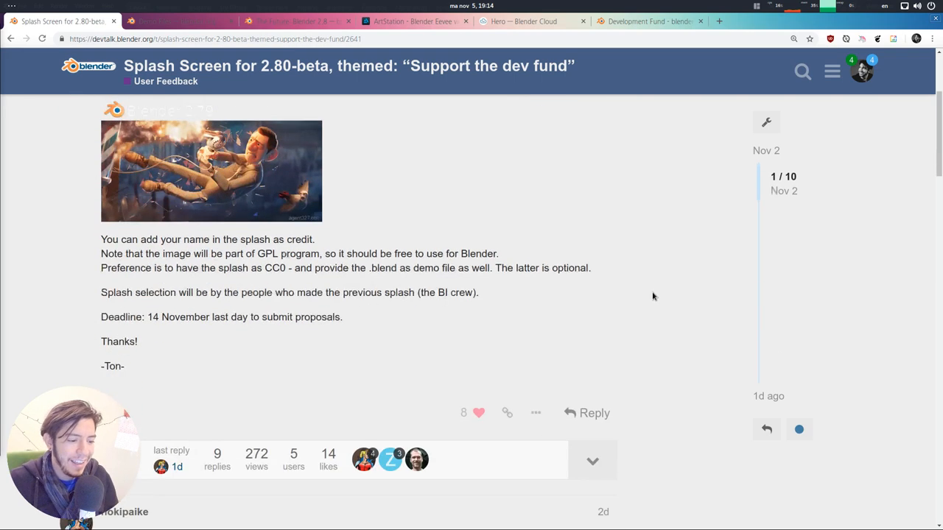
scroll("up", 3)
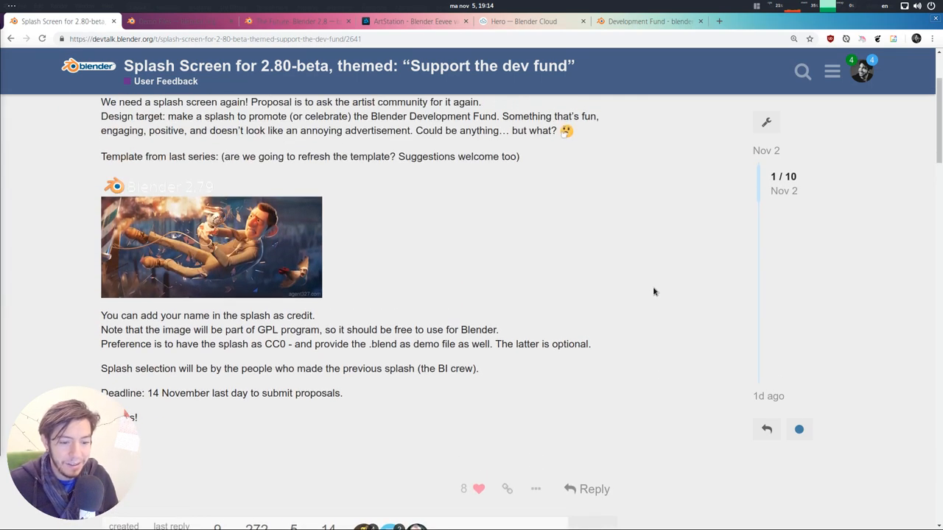
mouse_move(566, 188)
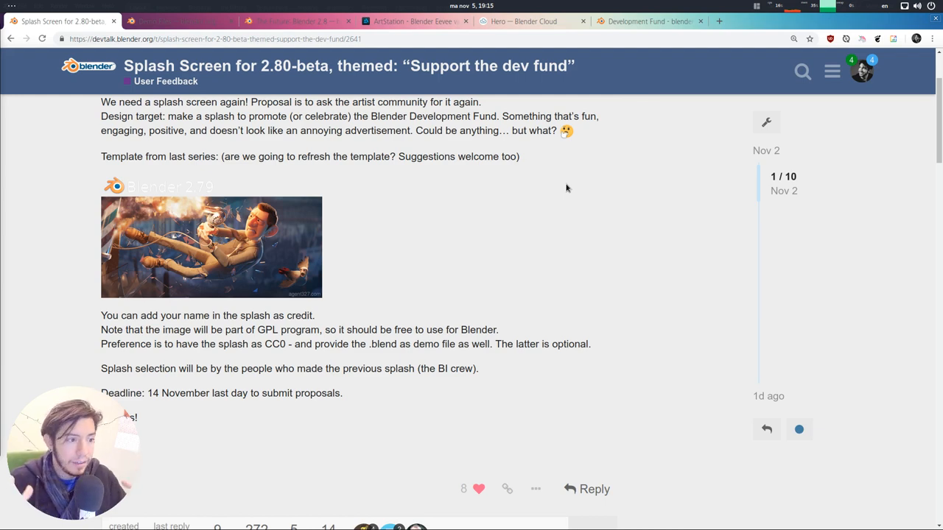
scroll("down", 3)
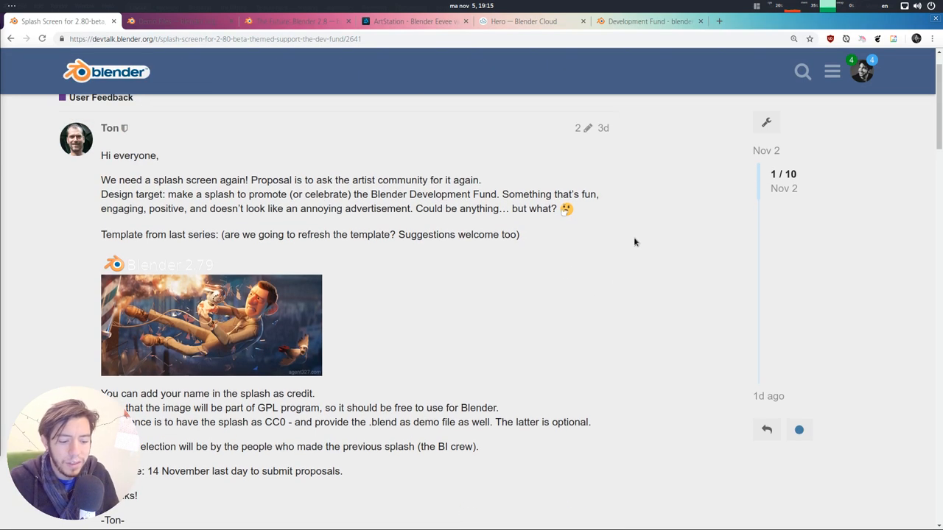